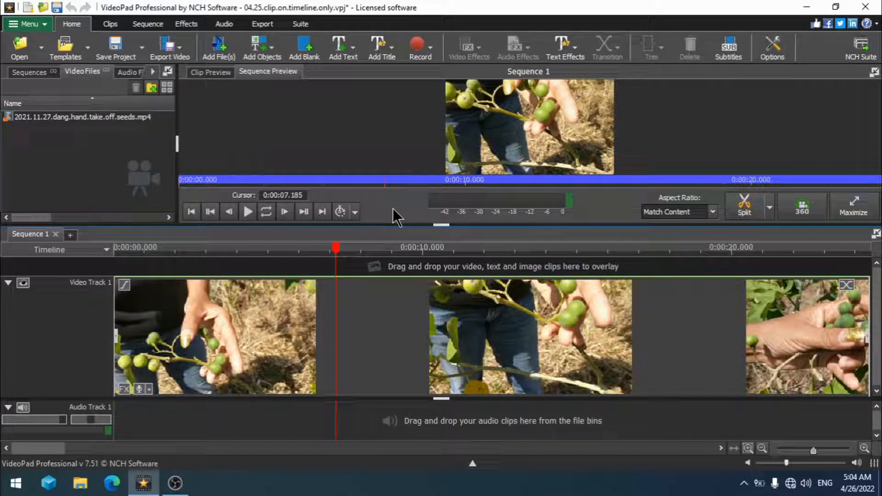
mouse_move(109, 466)
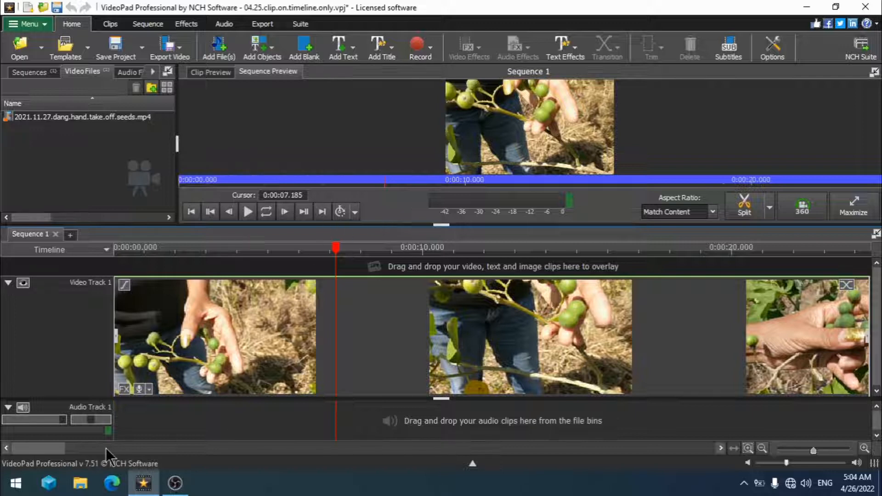
mouse_move(249, 423)
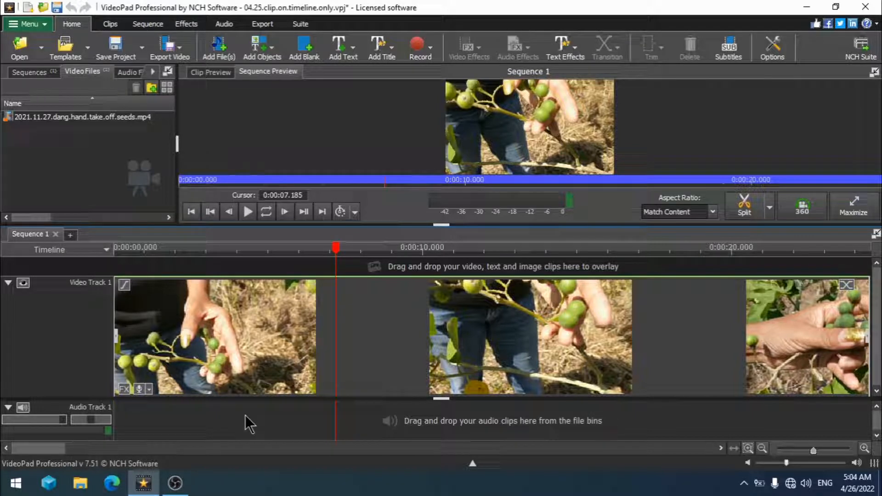
mouse_move(274, 411)
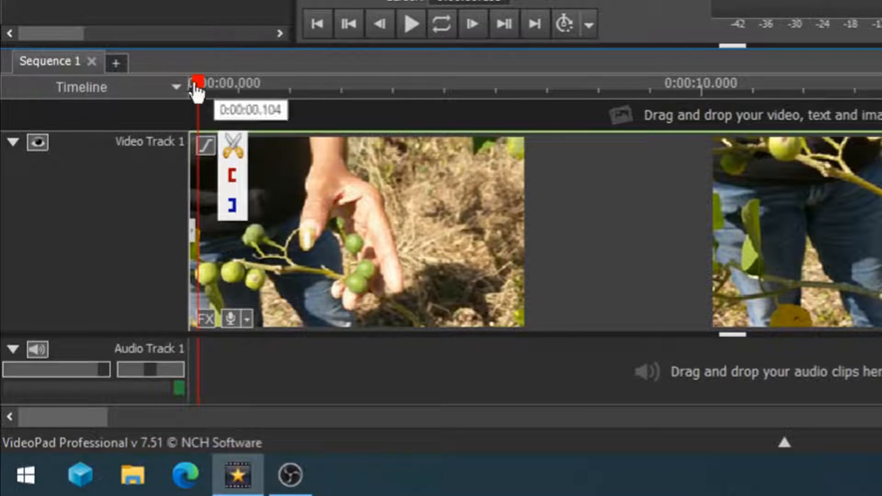
mouse_move(215, 112)
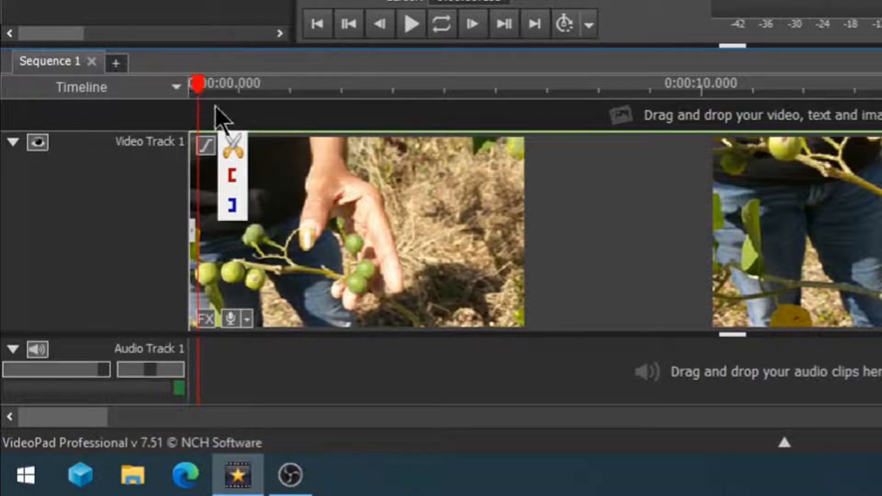
mouse_move(233, 148)
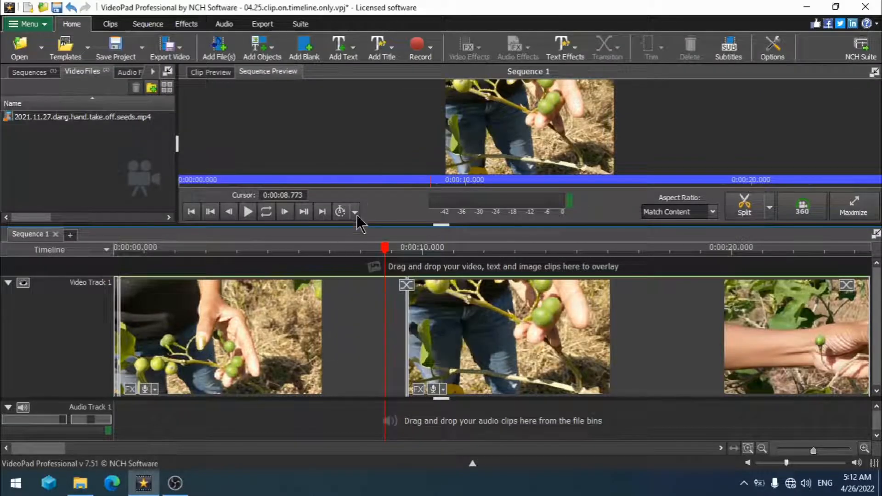
mouse_move(375, 207)
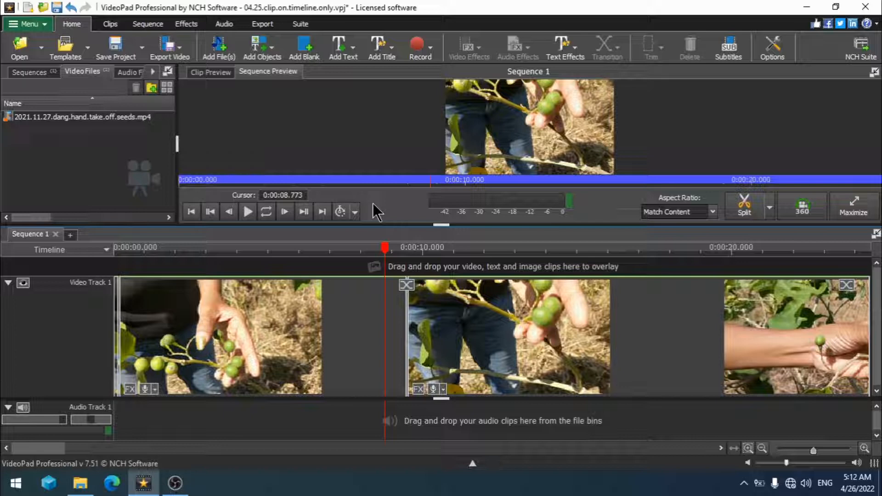
mouse_move(353, 331)
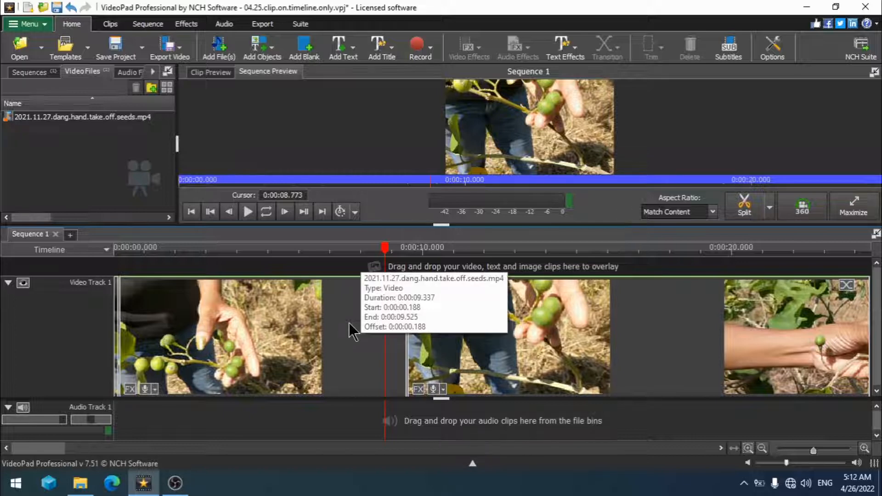
mouse_move(392, 206)
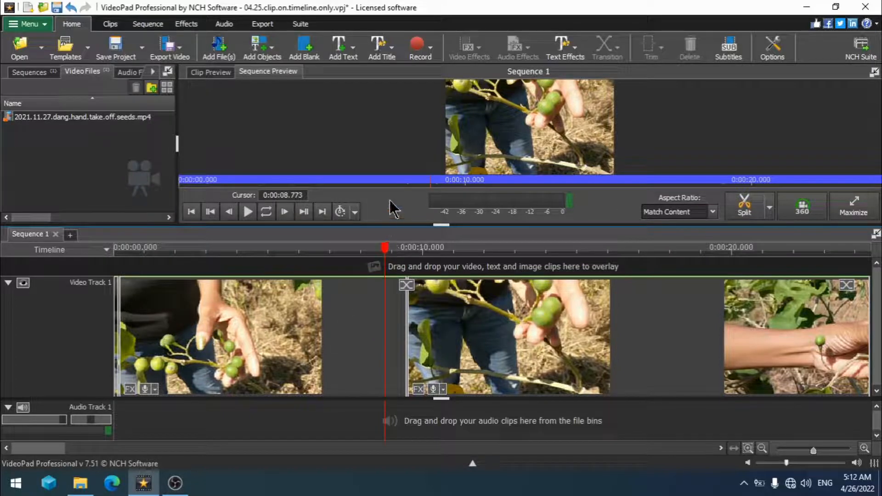
mouse_move(329, 254)
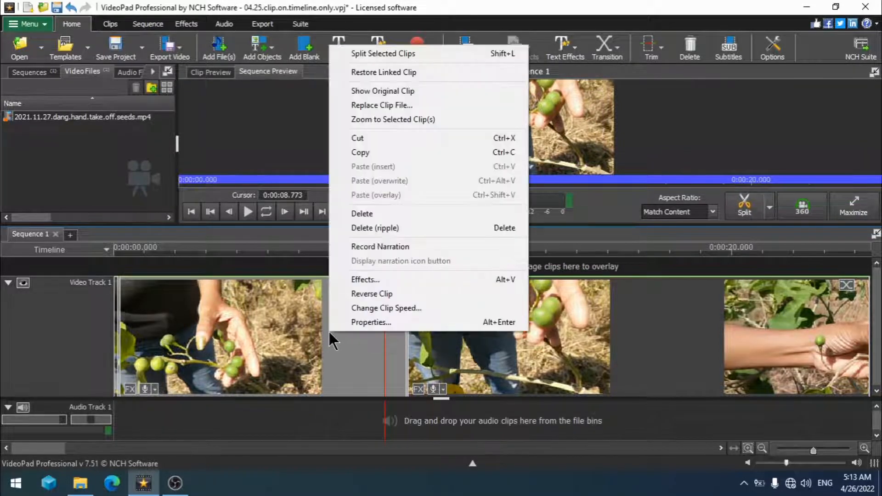
mouse_move(382, 153)
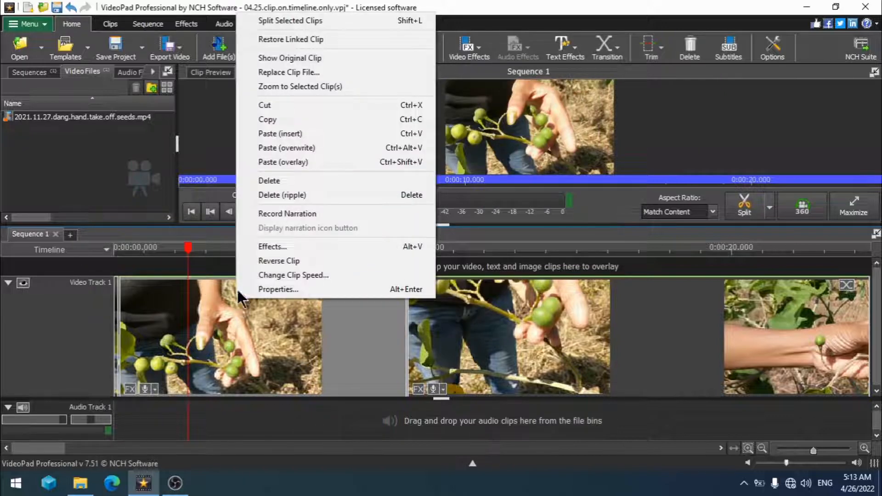
mouse_move(273, 228)
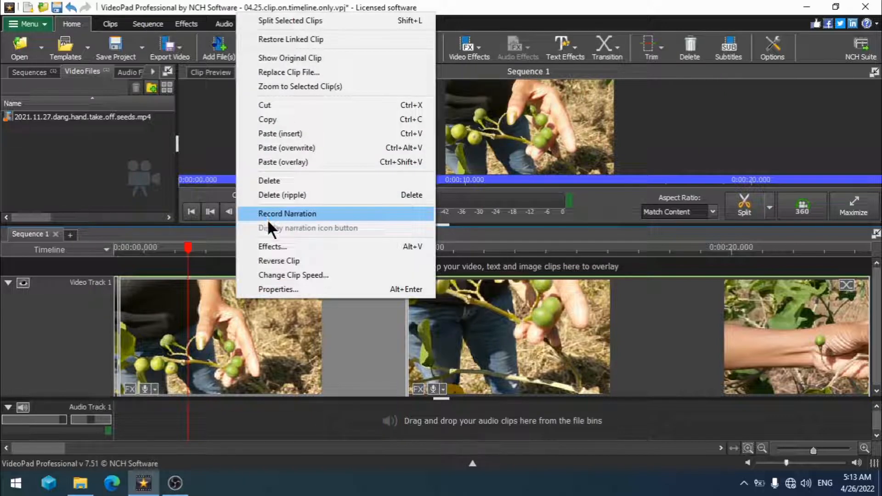
mouse_move(300, 171)
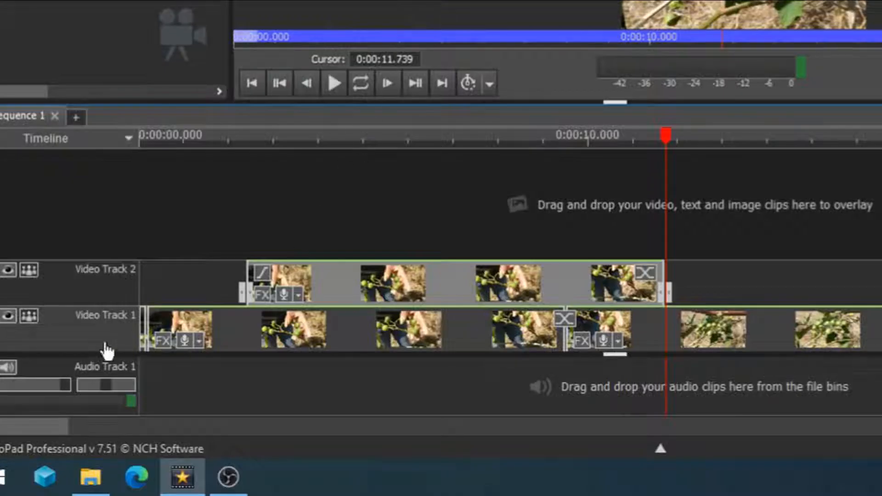
mouse_move(158, 276)
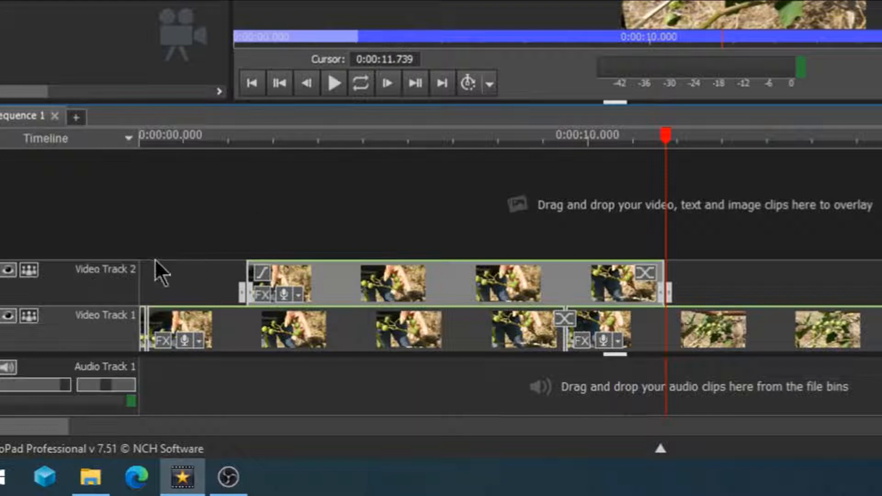
mouse_move(445, 299)
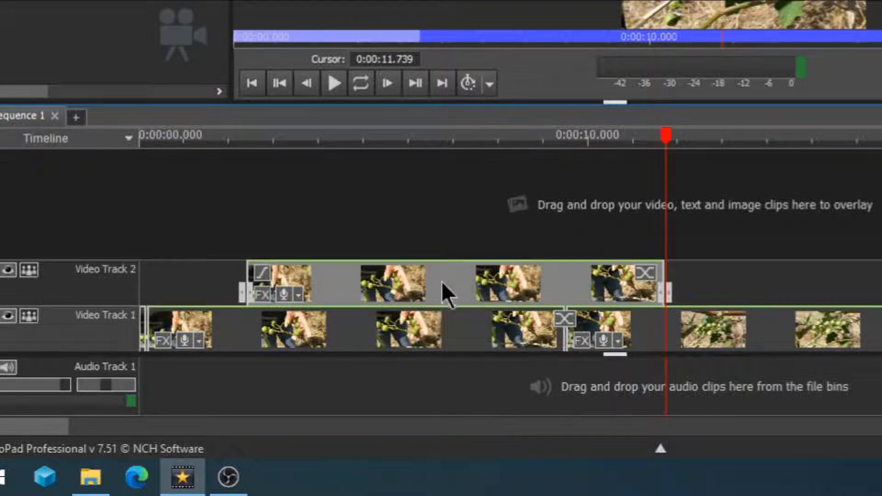
mouse_move(459, 293)
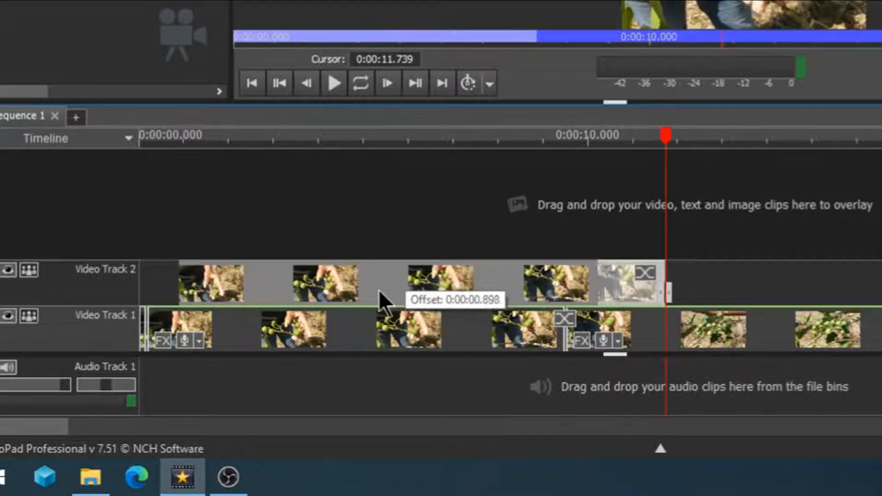
Drag the Video Track 2 clip left so it starts with the Track 1 clip
left_click_drag(439, 282, 366, 282)
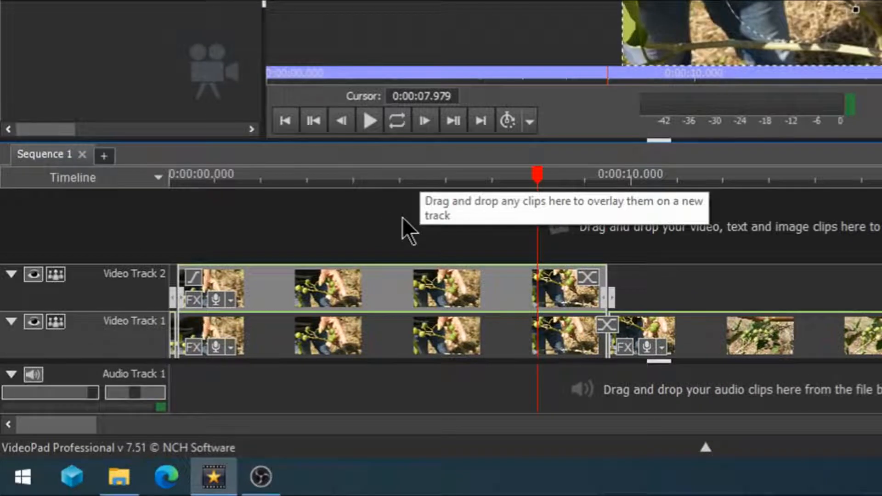
mouse_move(378, 366)
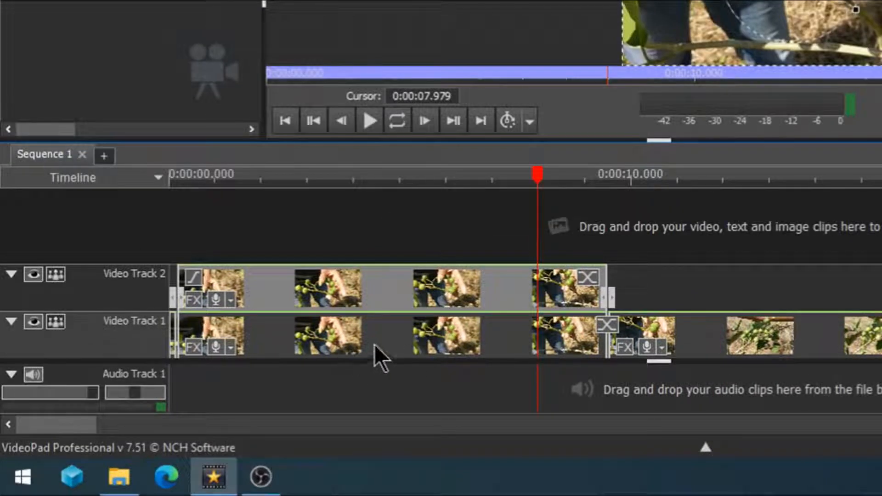
mouse_move(389, 360)
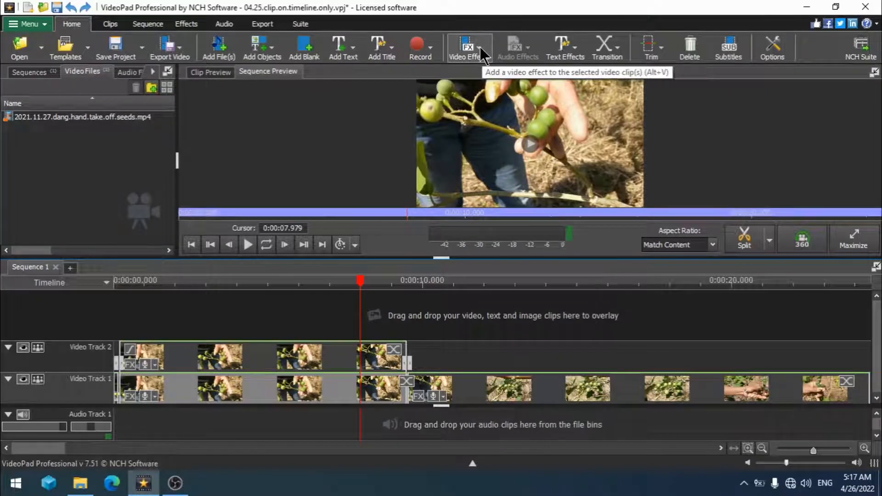
Bring up the Video Effects gallery and scroll down to the Filters section
left_click(468, 46)
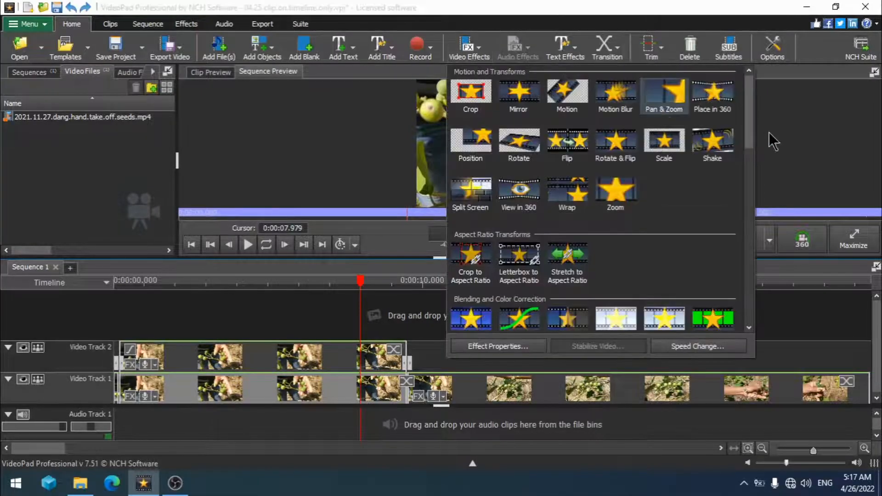
scroll("down", 3)
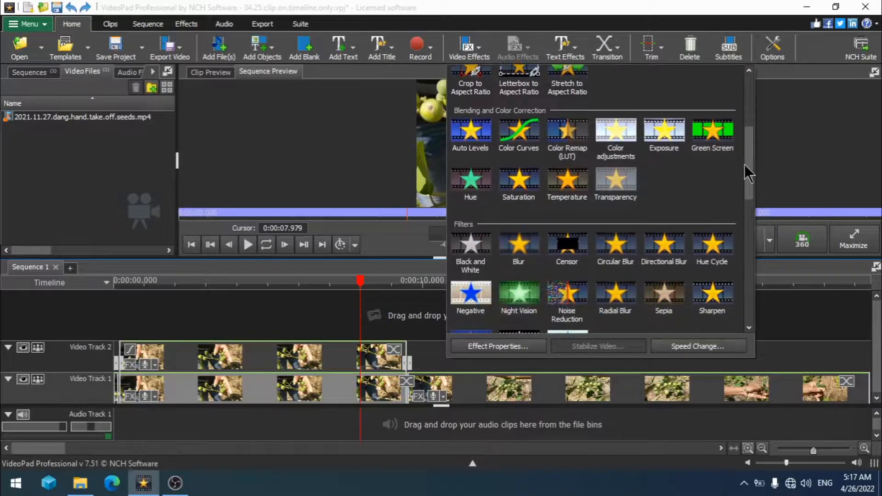
mouse_move(518, 243)
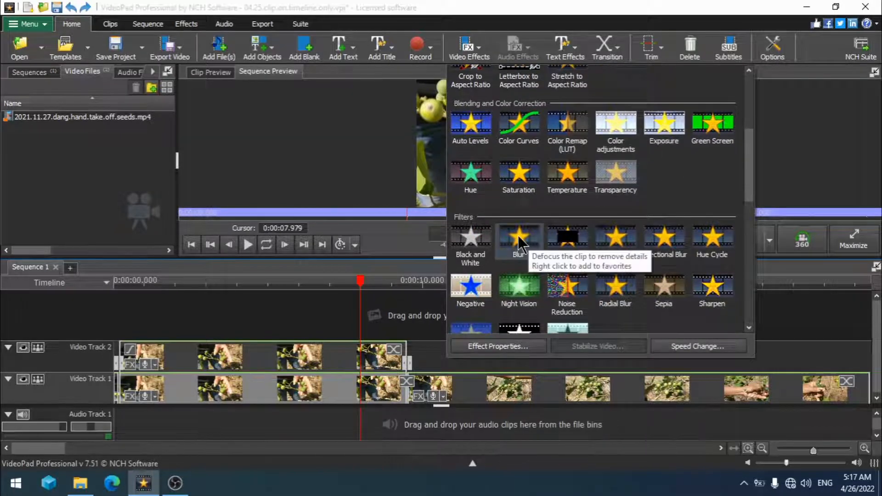
Apply a Blur effect to the lower clip and fine-tune its Blurriness slider
left_click(519, 239)
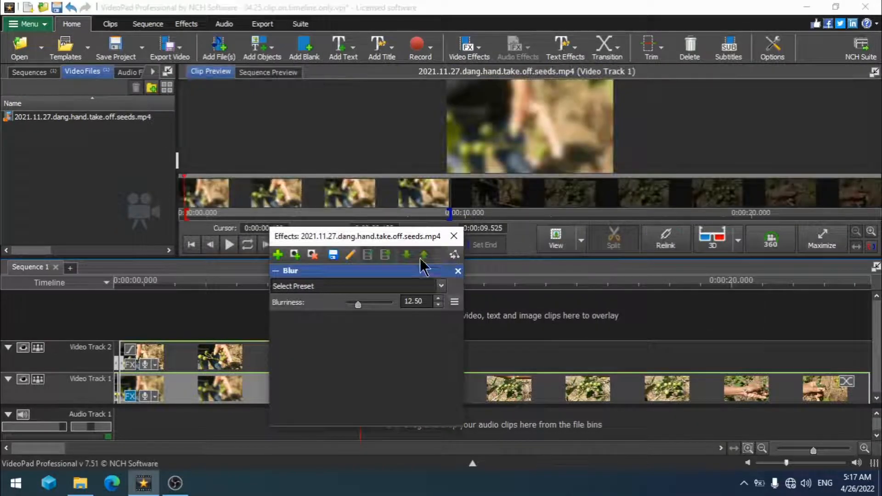
left_click_drag(357, 236, 421, 219)
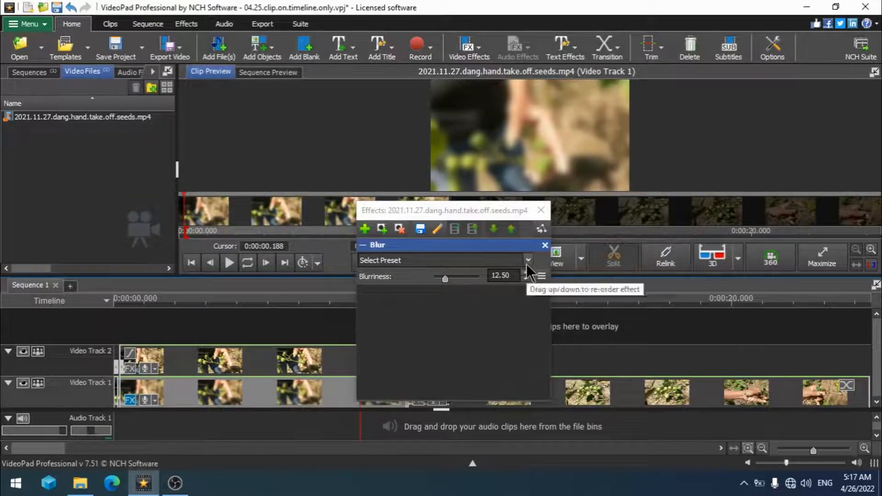
left_click(528, 261)
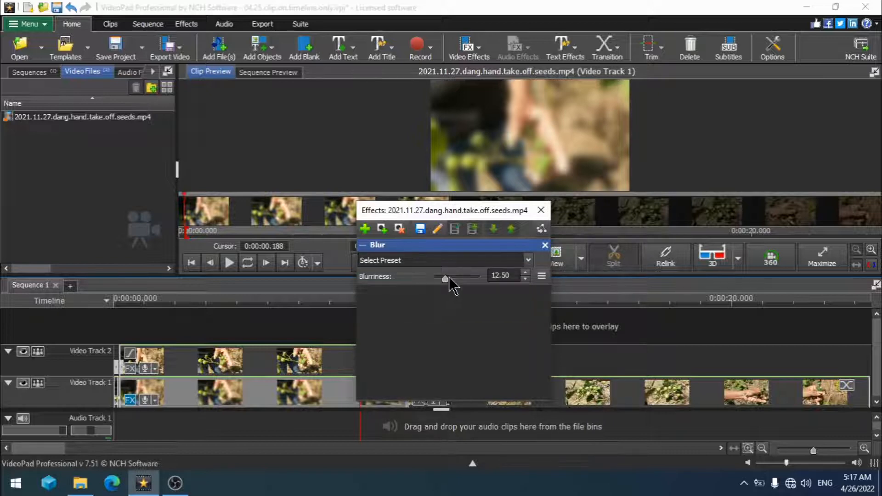
left_click_drag(445, 280, 451, 279)
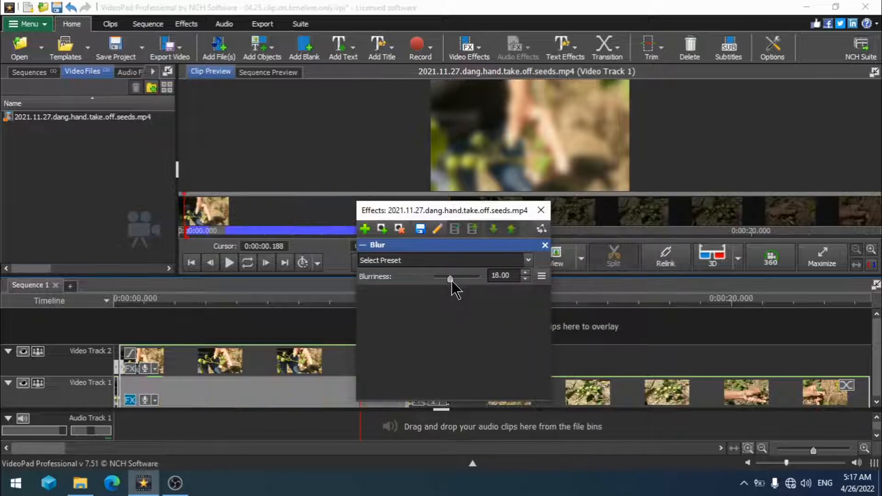
left_click_drag(450, 279, 447, 279)
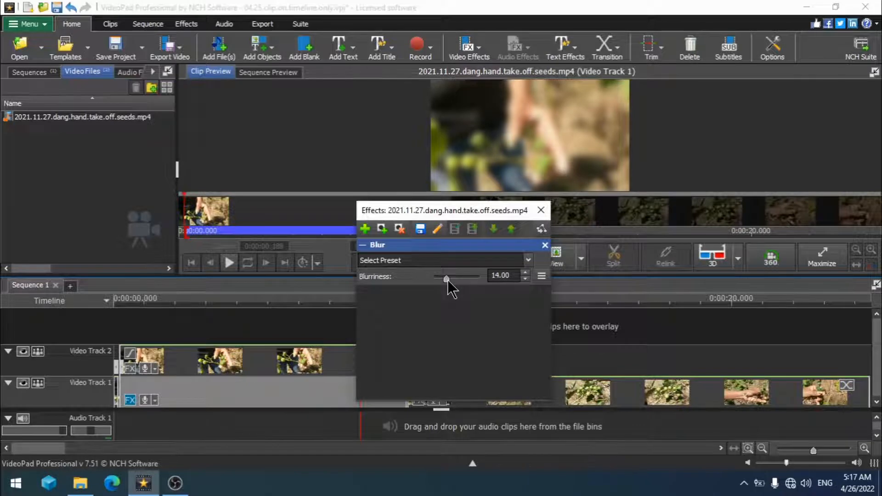
left_click_drag(447, 279, 443, 279)
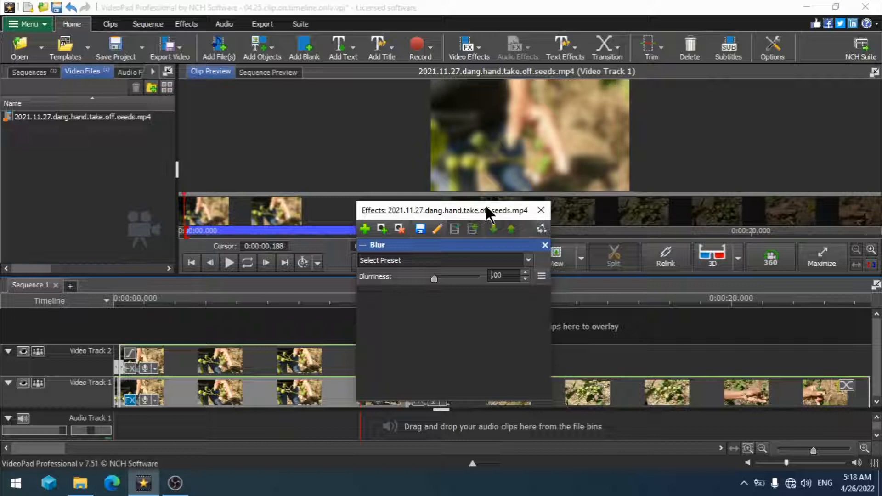
Close the blur settings and reopen the Video Effects gallery for the Track 2 clip
left_click(541, 210)
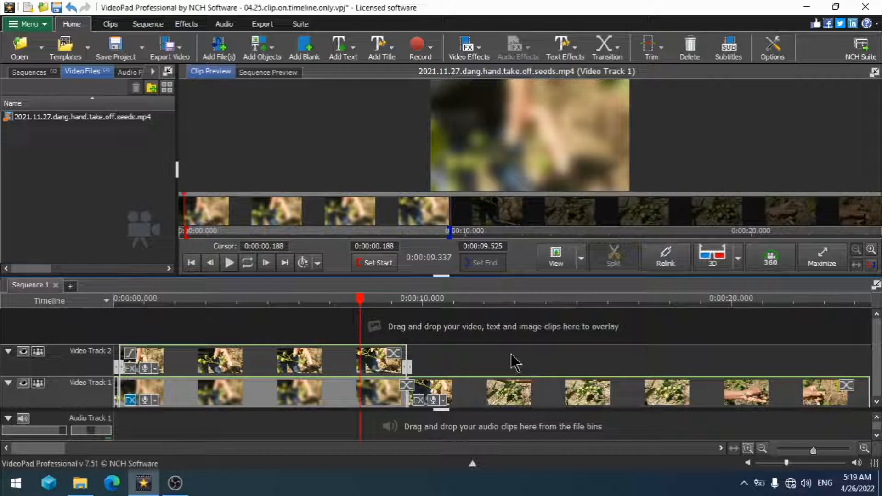
mouse_move(303, 369)
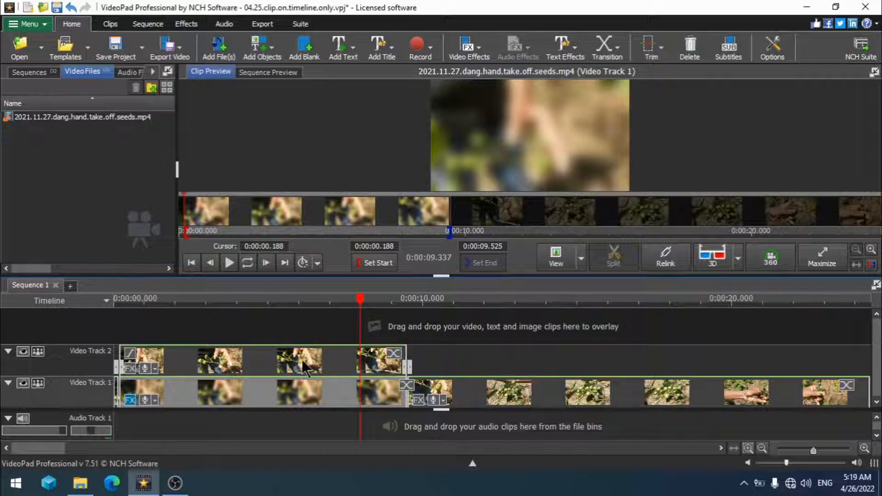
mouse_move(219, 367)
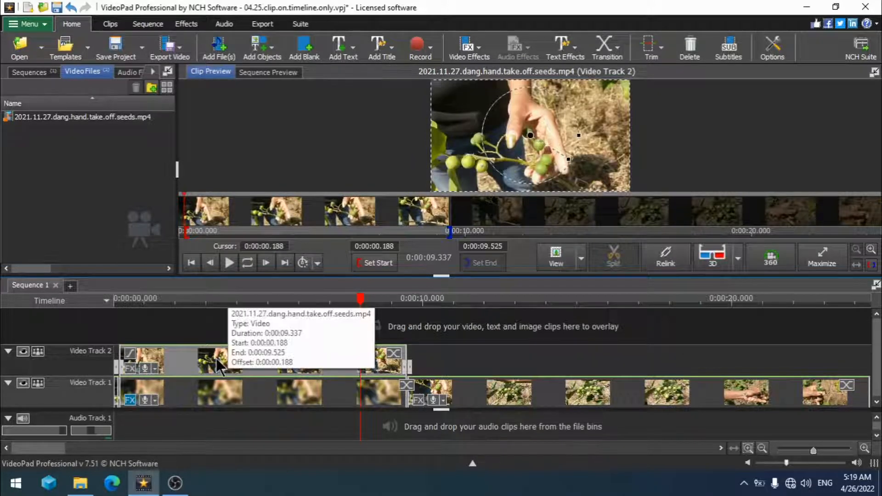
mouse_move(475, 43)
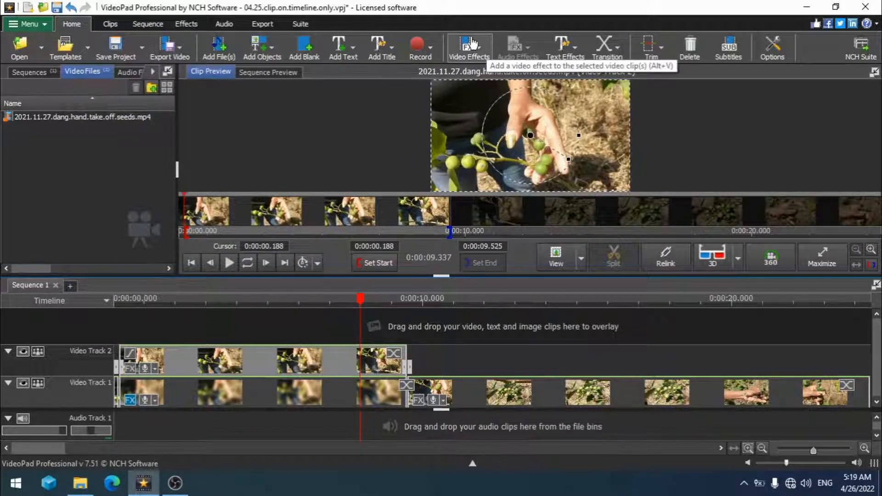
left_click(469, 48)
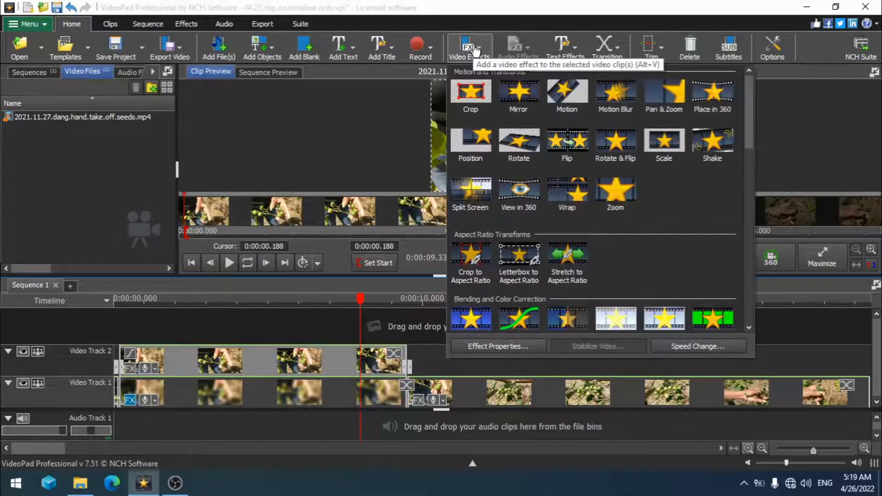
Add a Crop effect to the top clip with its Restraint locked to 1:1
left_click(470, 92)
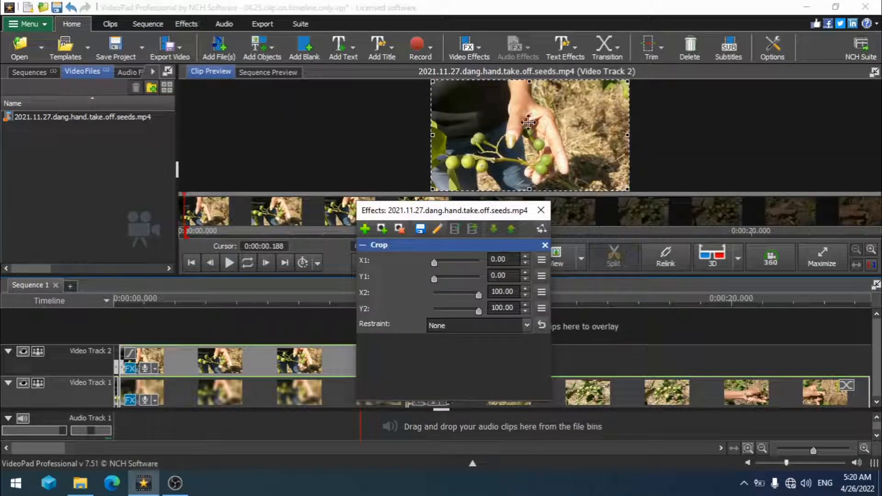
mouse_move(368, 329)
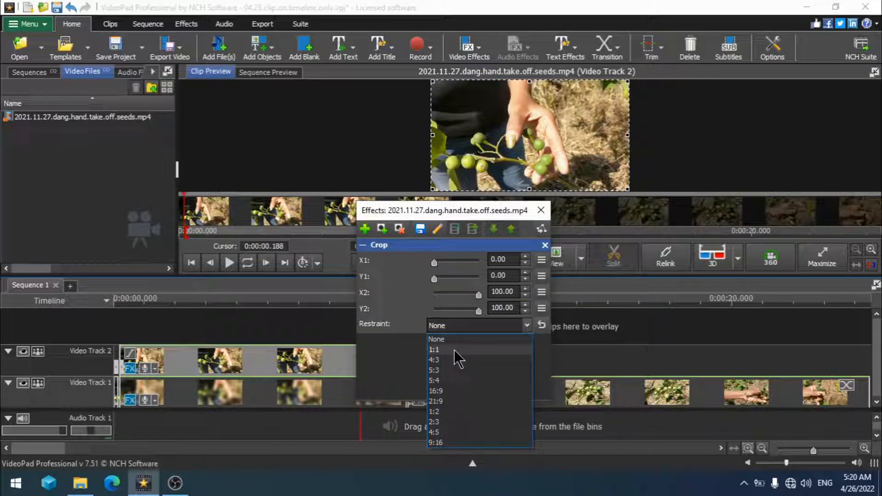
mouse_move(451, 361)
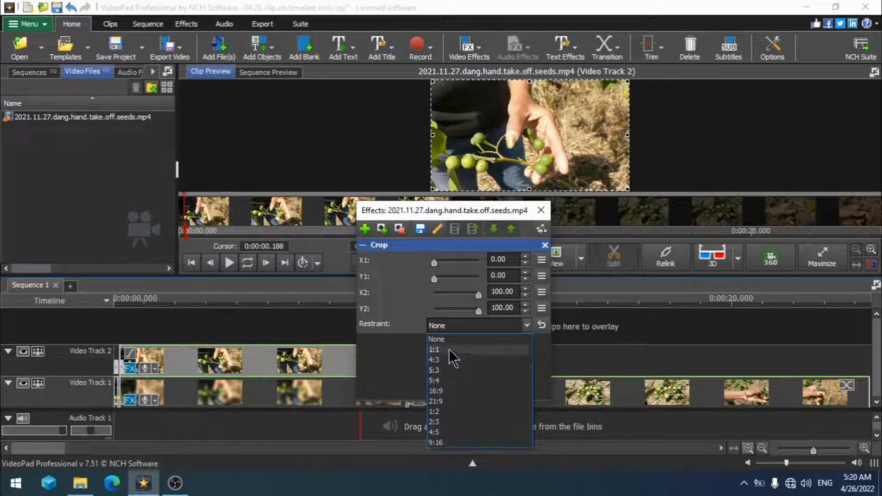
left_click(434, 349)
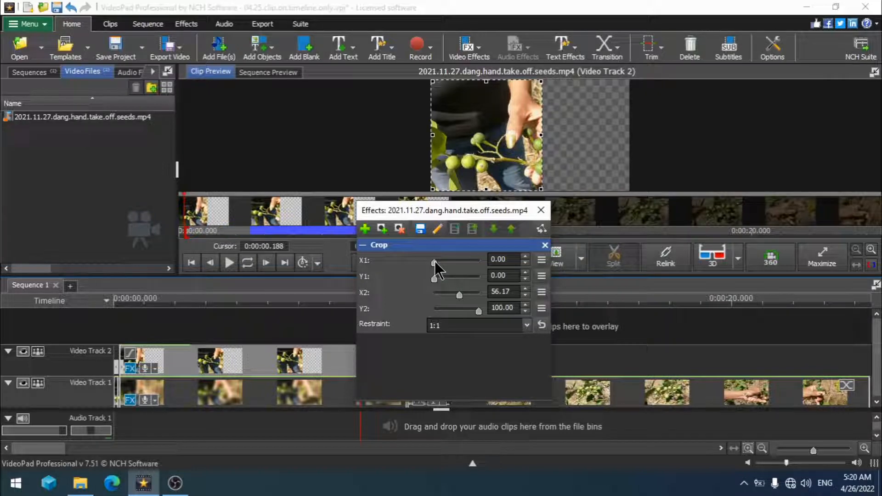
Shrink the square crop and shift it onto the hand holding the seeds
left_click_drag(432, 264, 445, 265)
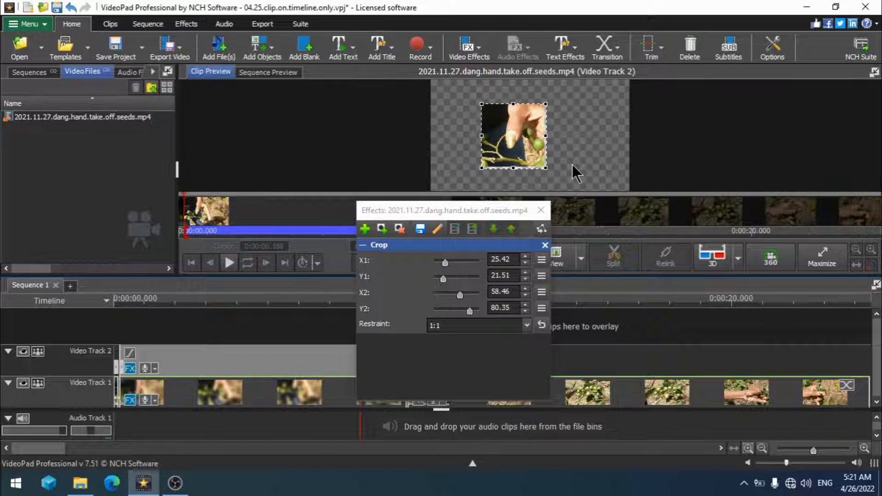
left_click_drag(511, 135, 520, 135)
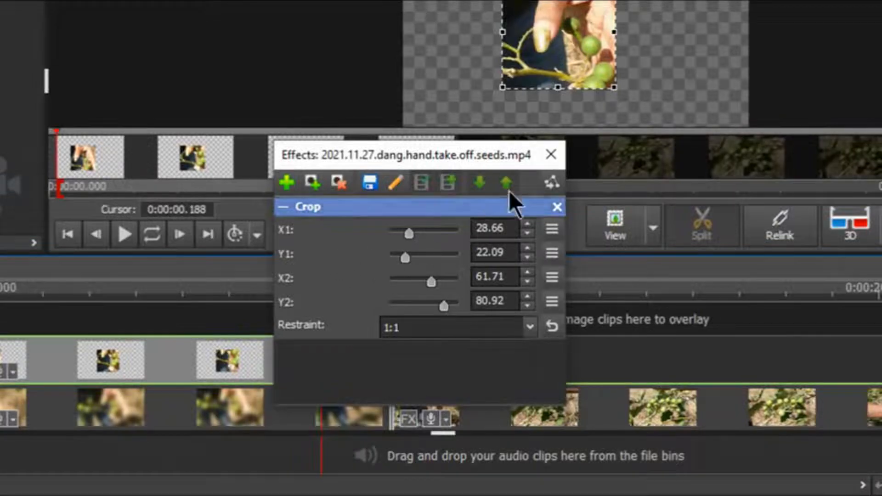
mouse_move(549, 182)
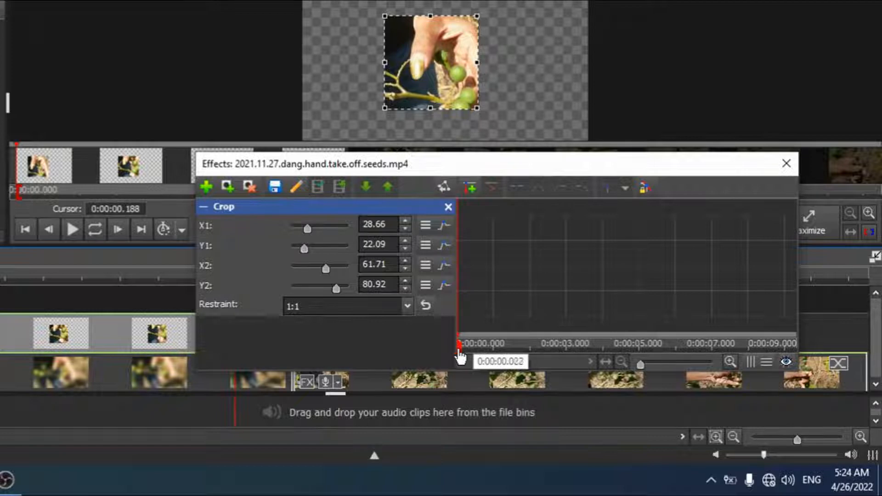
mouse_move(471, 188)
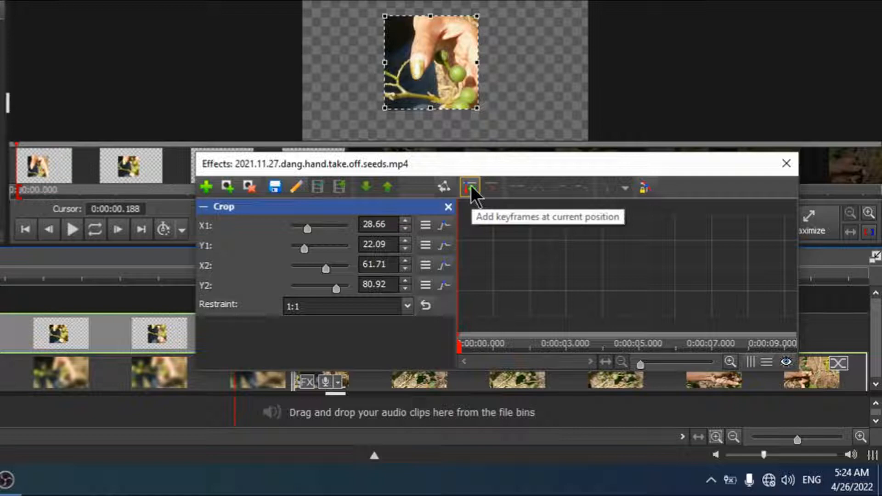
Add a keyframe recording the crop box's current position at the clip start
left_click(467, 187)
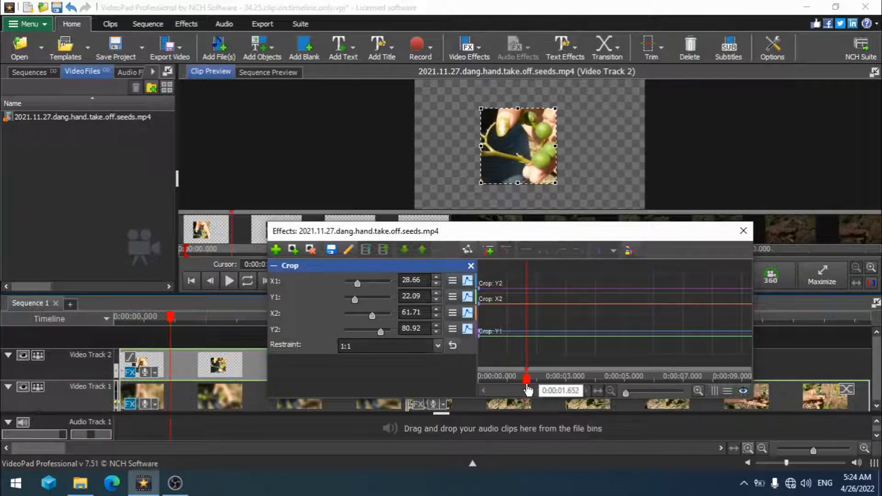
Move the effect timeline playhead a few seconds later into the clip
left_click_drag(525, 380, 533, 379)
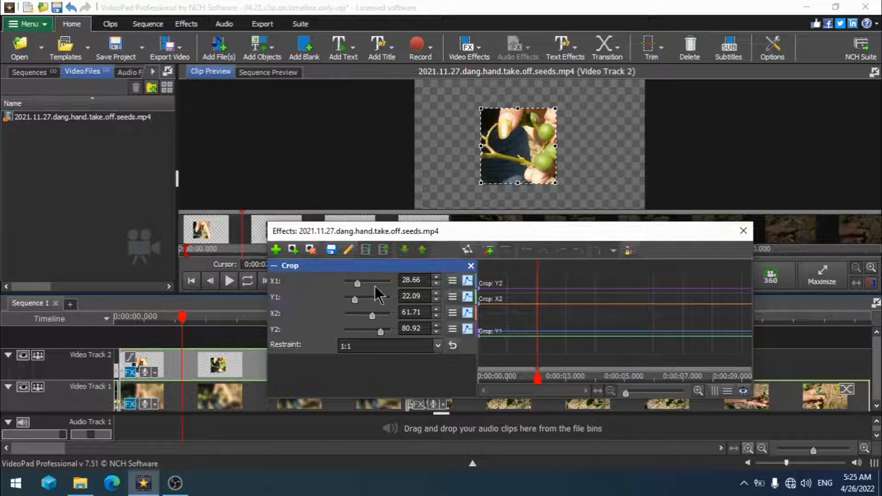
mouse_move(501, 170)
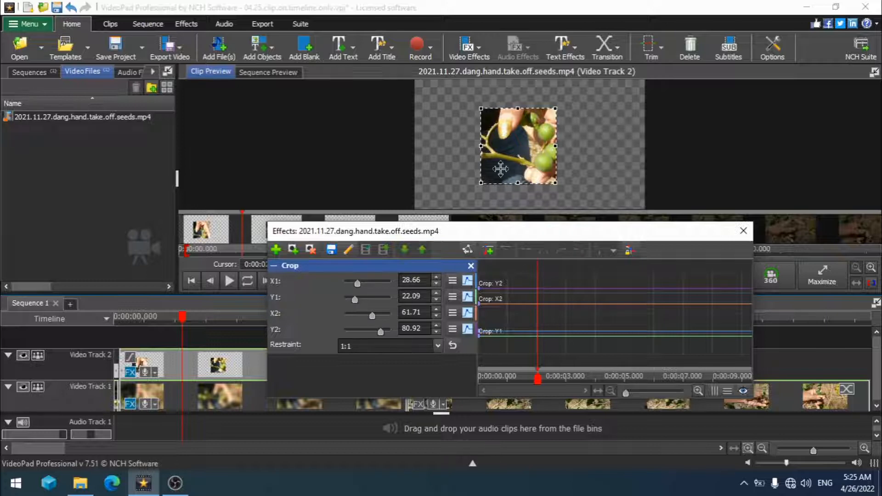
mouse_move(522, 143)
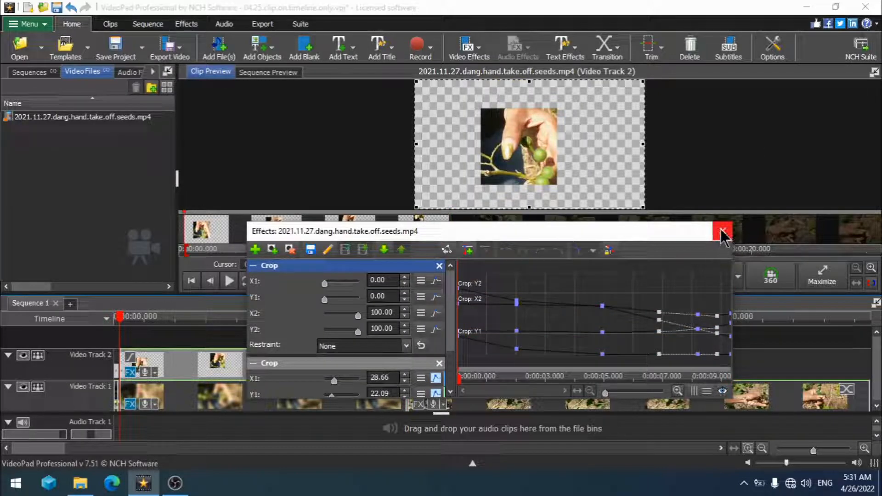
Close the crop settings and start the Export Video of the finished sequence
left_click(722, 232)
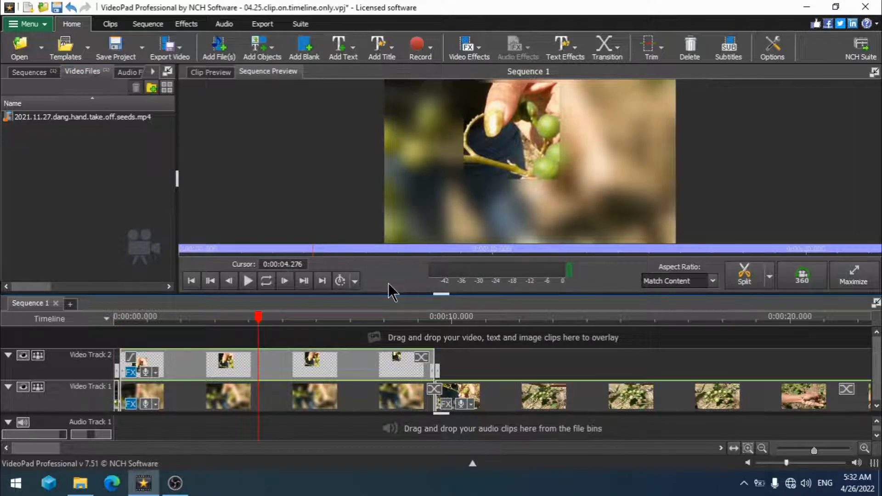
left_click(286, 317)
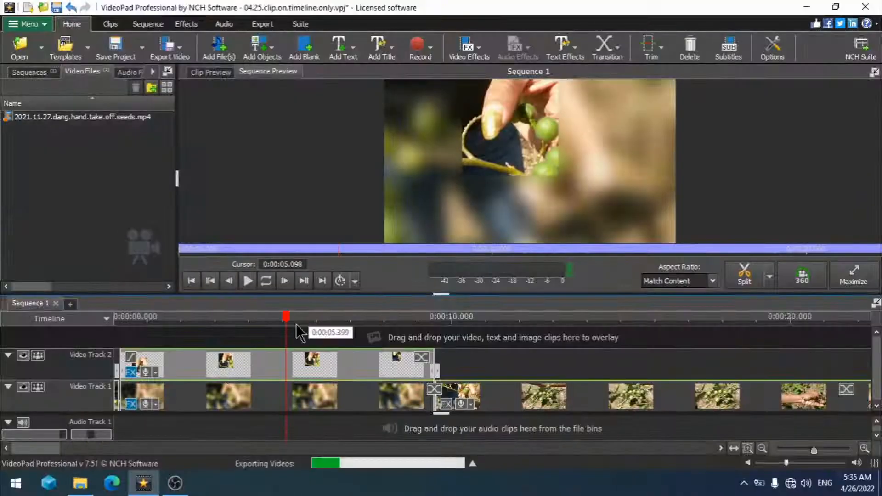
mouse_move(386, 339)
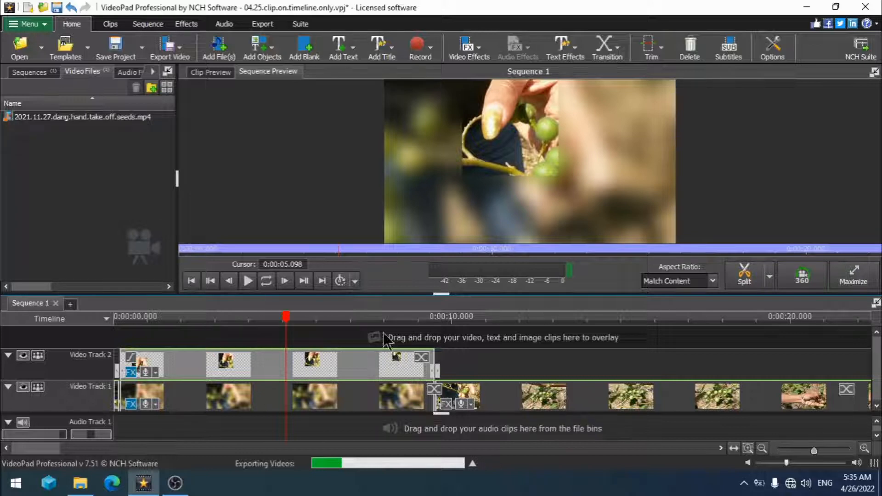
mouse_move(616, 283)
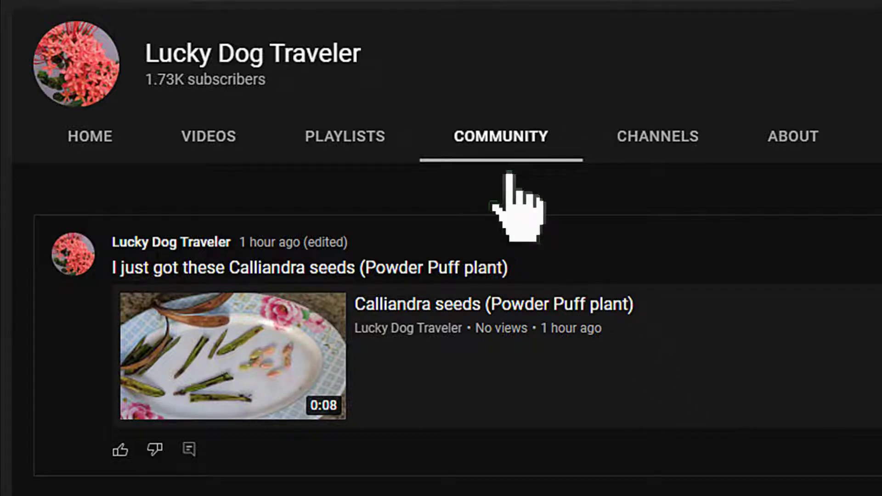
Switch the Lucky Dog Traveler channel page to its Playlists listing
left_click(345, 136)
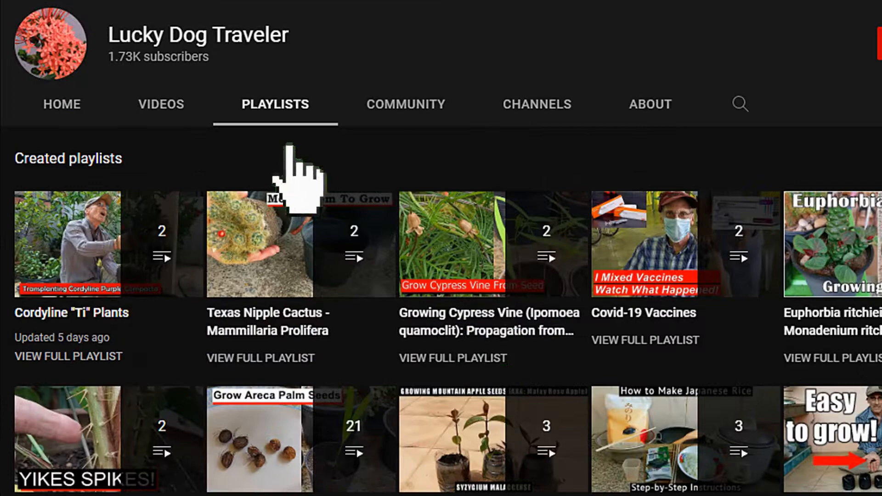